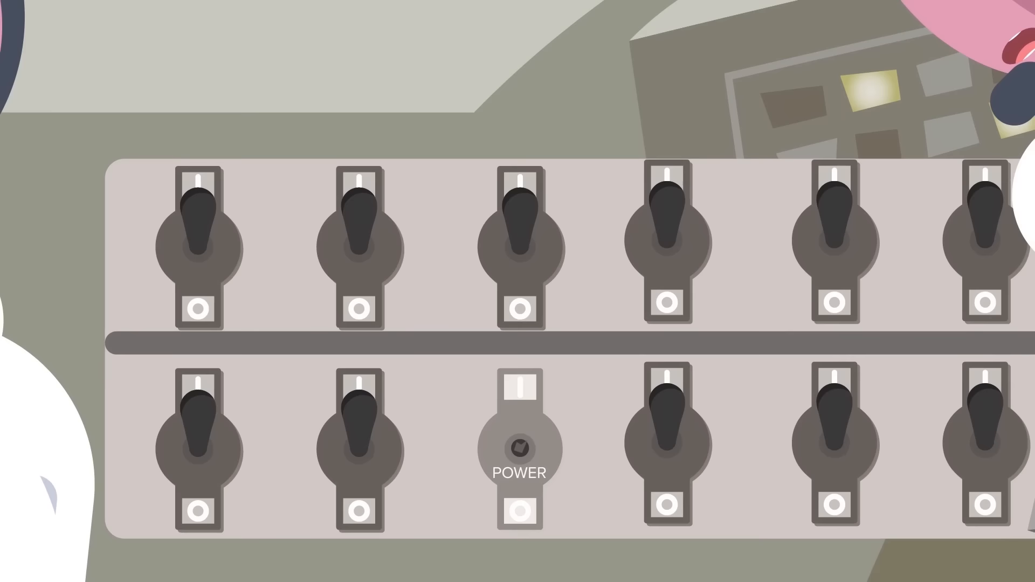
{"action": "left_click", "coordinate": [518, 448]}
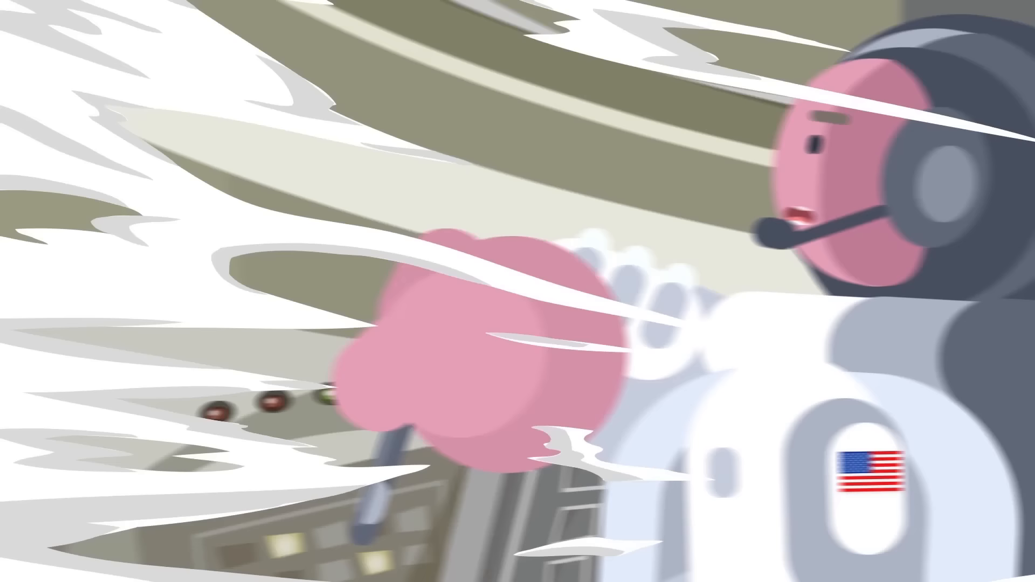